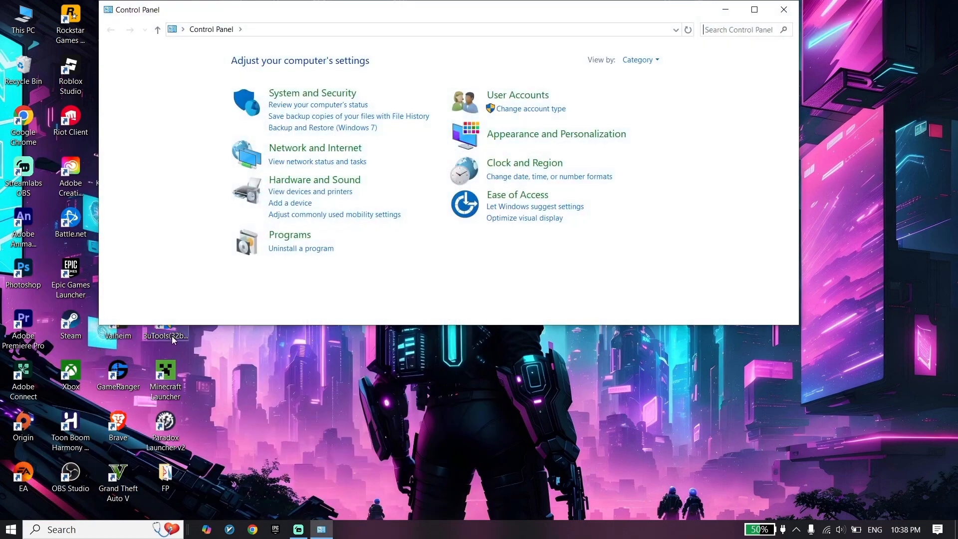
# Step: Open the Network and Sharing Center from the Network and Internet category
pyautogui.click(315, 148)
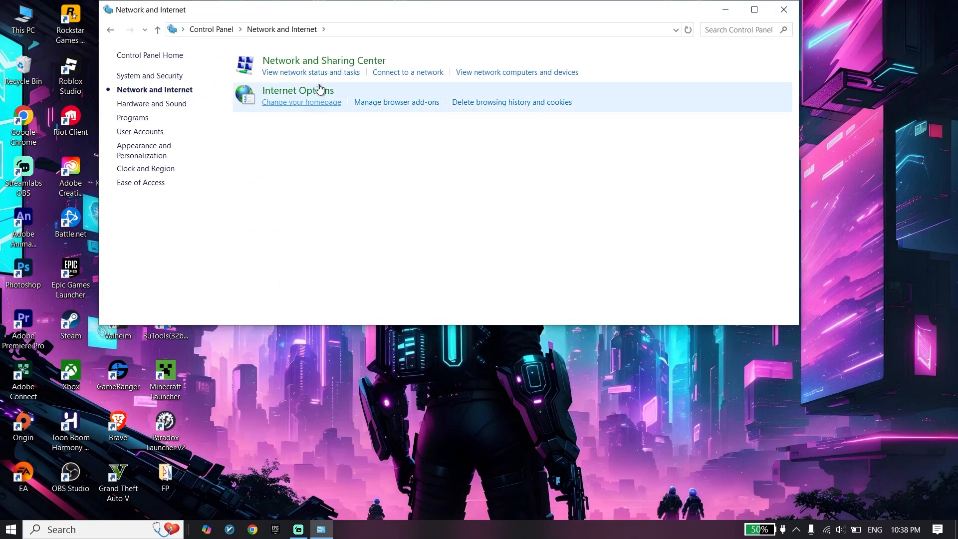
pyautogui.click(323, 60)
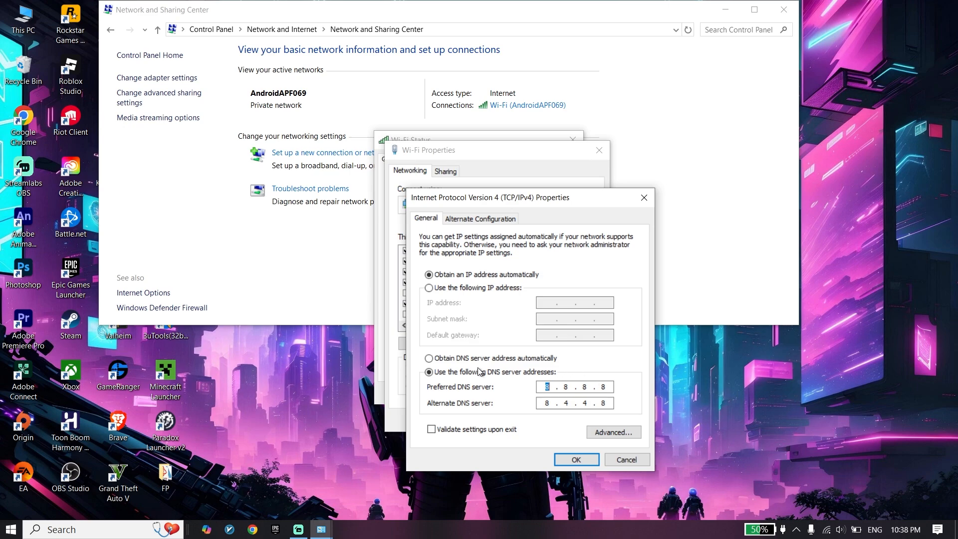
pyautogui.moveTo(516, 403)
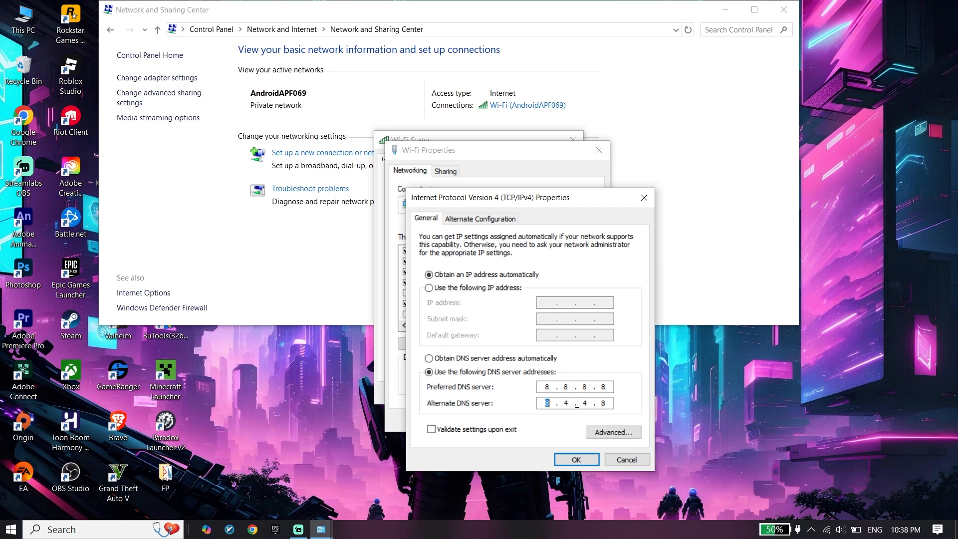
pyautogui.moveTo(500, 387)
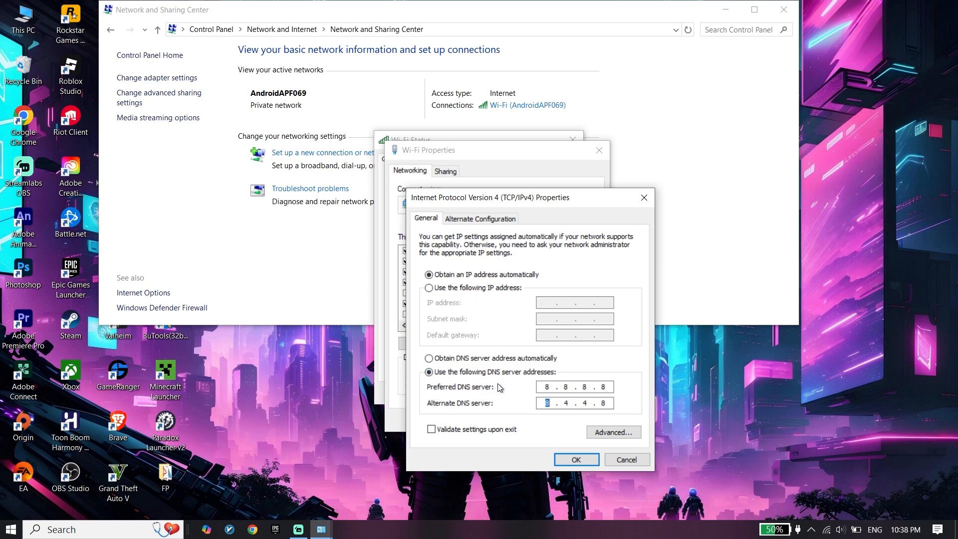
pyautogui.moveTo(482, 359)
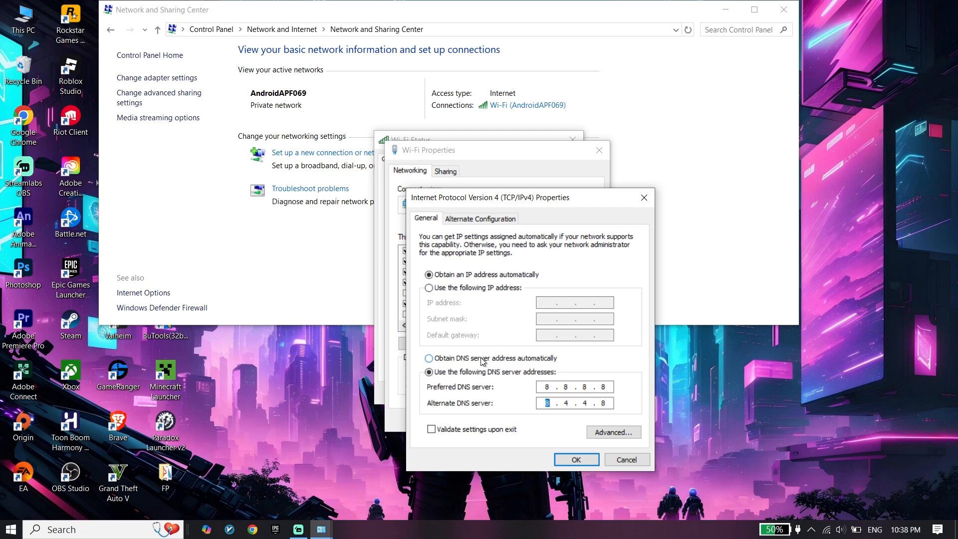
pyautogui.moveTo(442, 398)
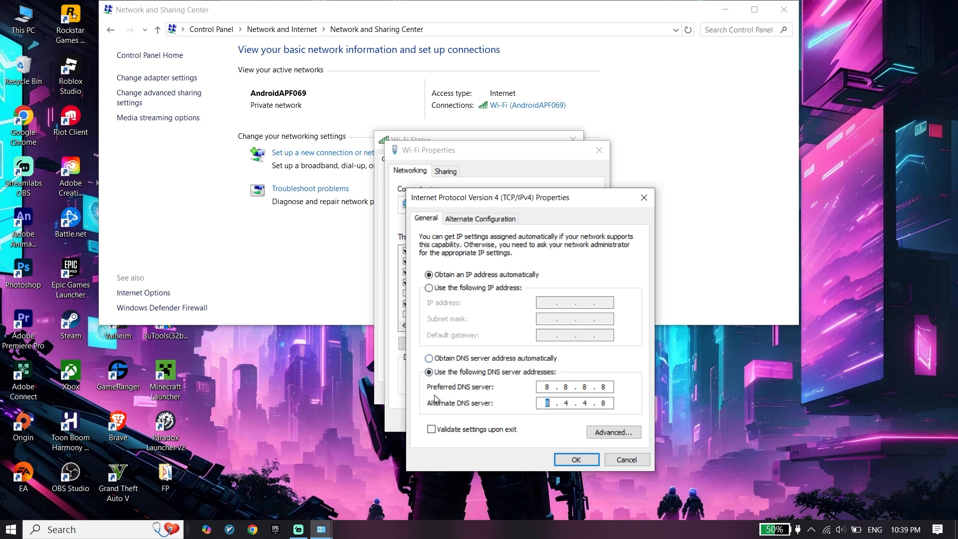
pyautogui.moveTo(436, 388)
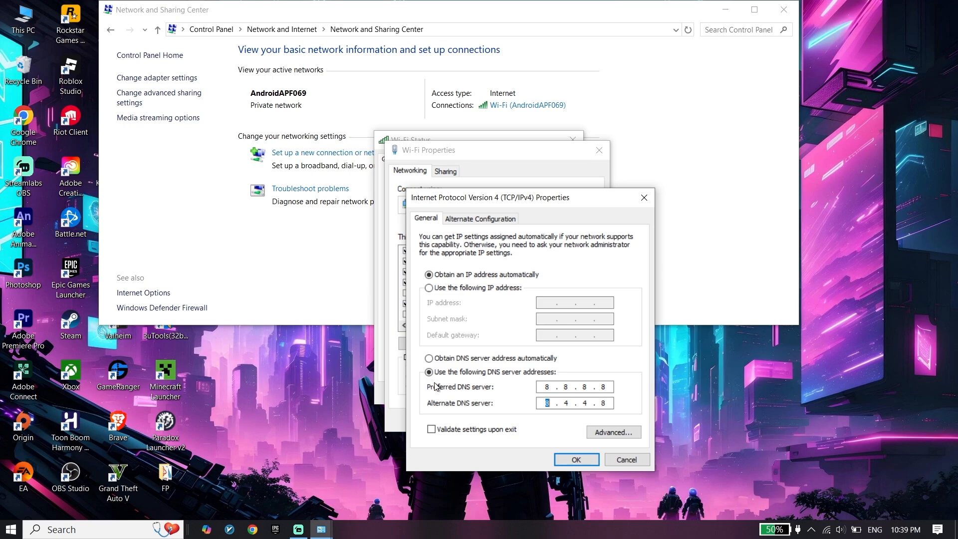
pyautogui.moveTo(435, 379)
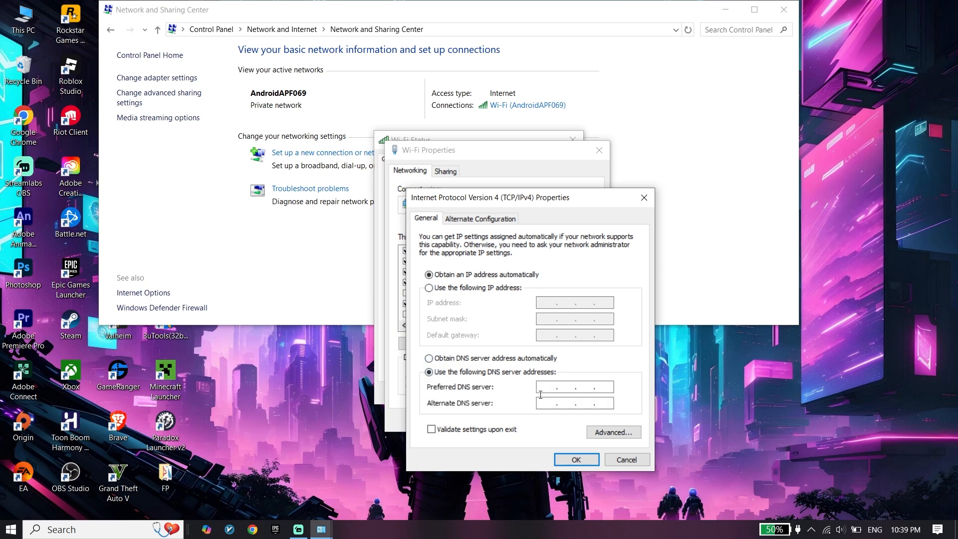
# Step: Enter 1.1.1.1 as preferred and 1.0.0.1 as alternate DNS server, and confirm
pyautogui.write('1.1.1.')
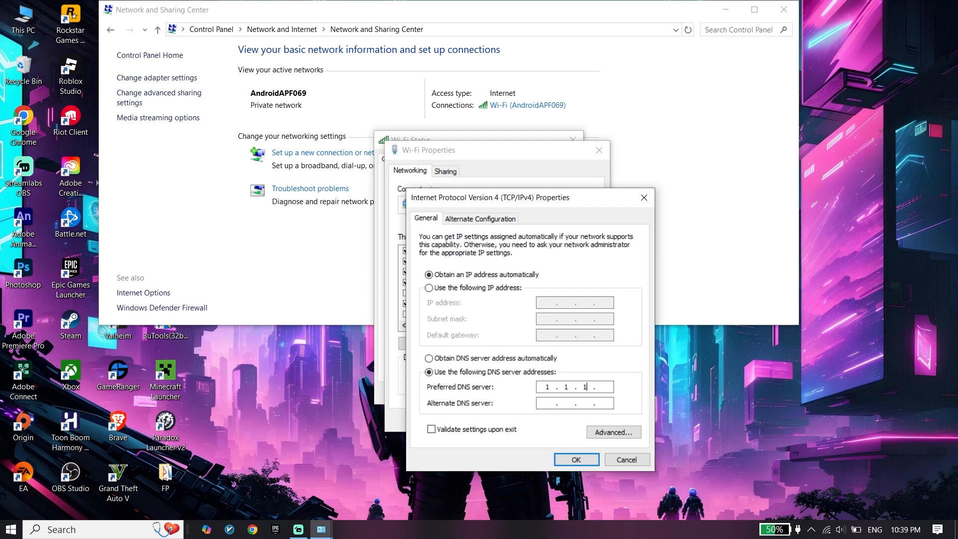
pyautogui.write('1')
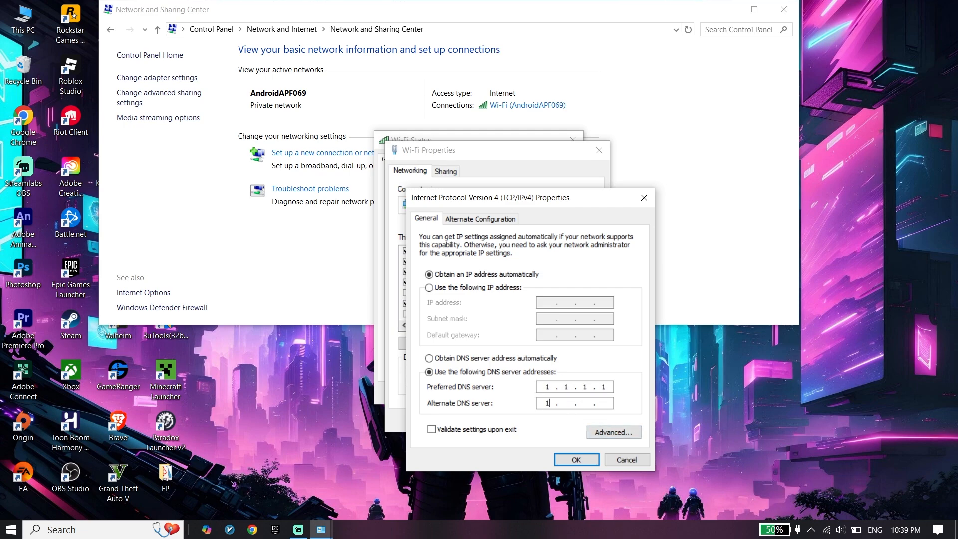
pyautogui.write('.0.0.1')
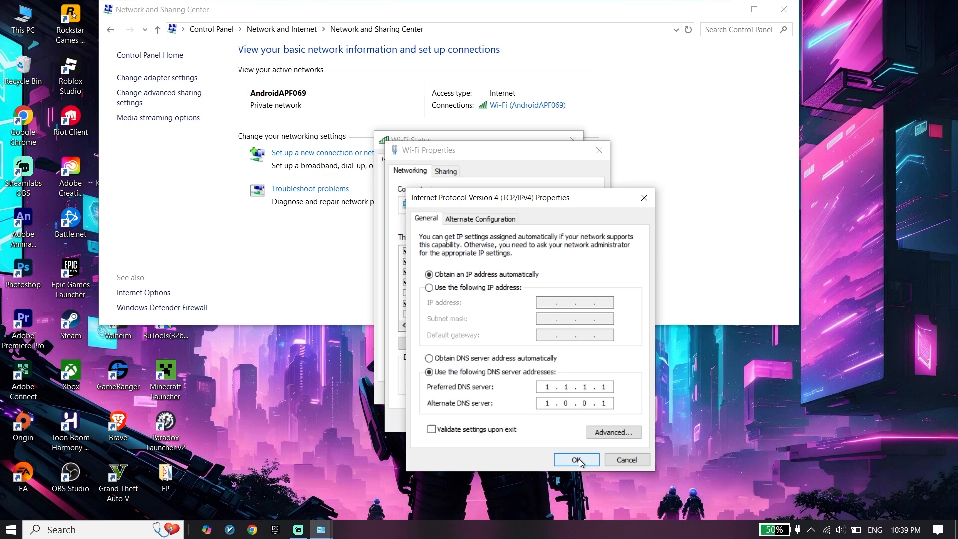
pyautogui.click(575, 460)
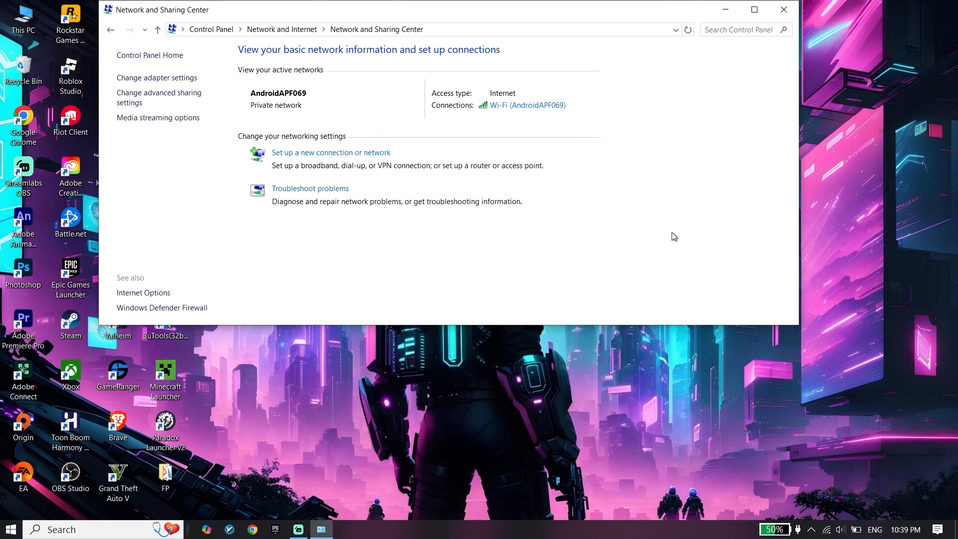
pyautogui.click(782, 9)
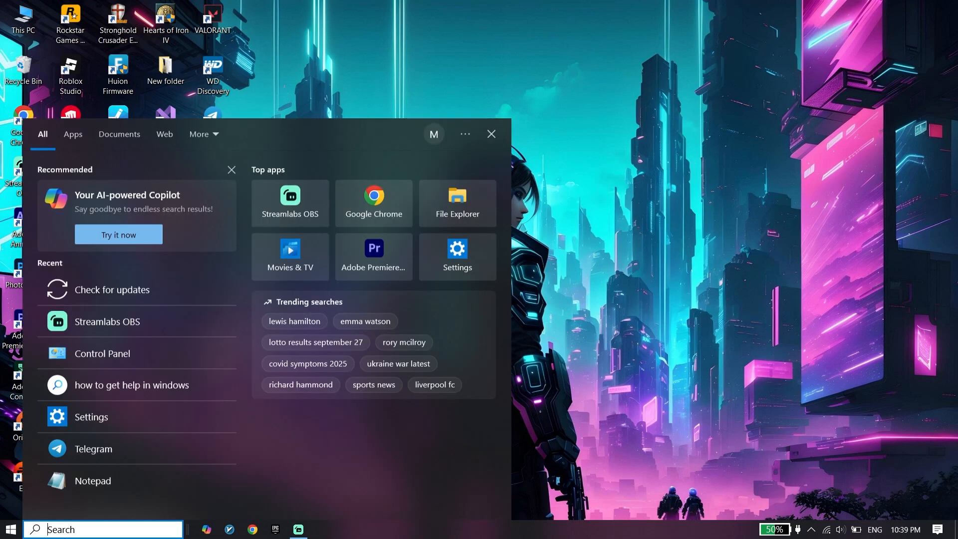
# Step: Search for 'cmd' and run Command Prompt as administrator
pyautogui.write('cm')
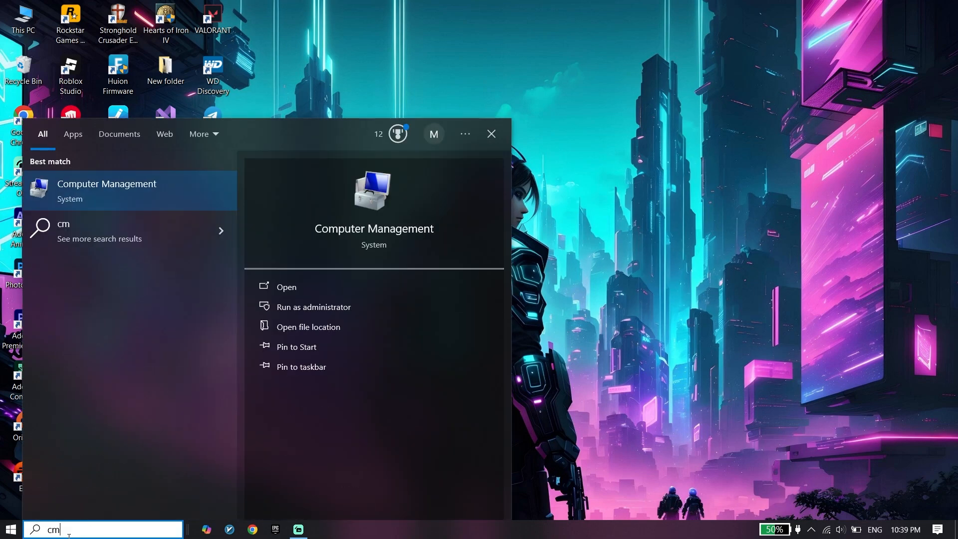
pyautogui.write('d')
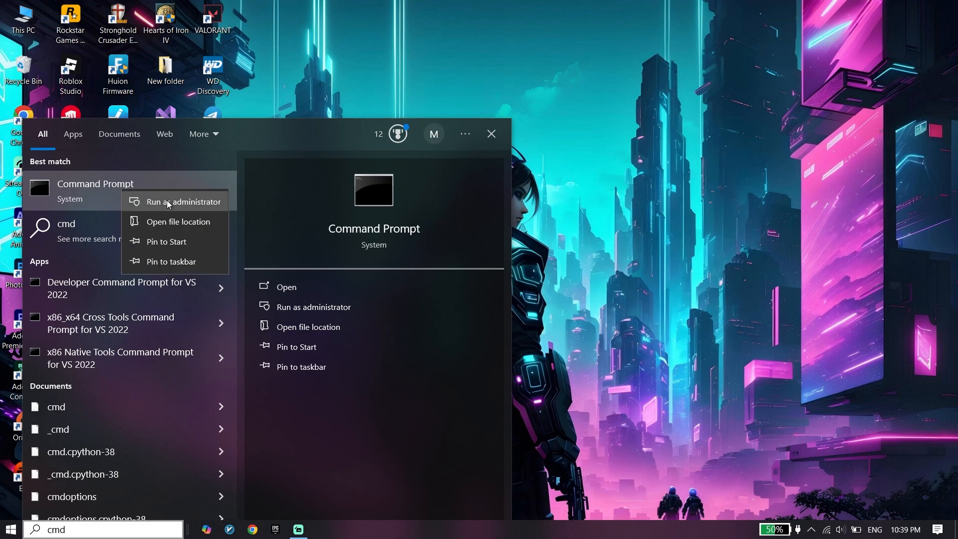
pyautogui.click(183, 202)
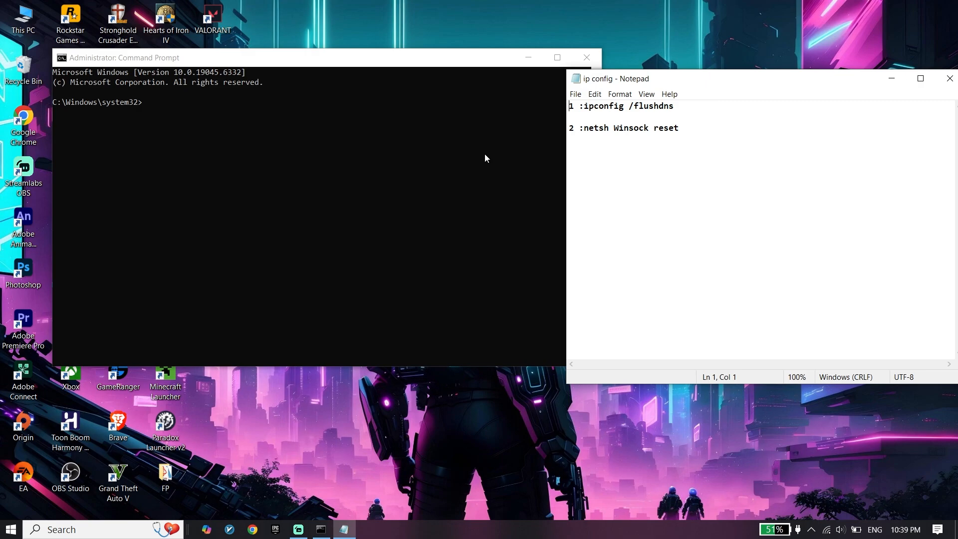
pyautogui.moveTo(591, 117)
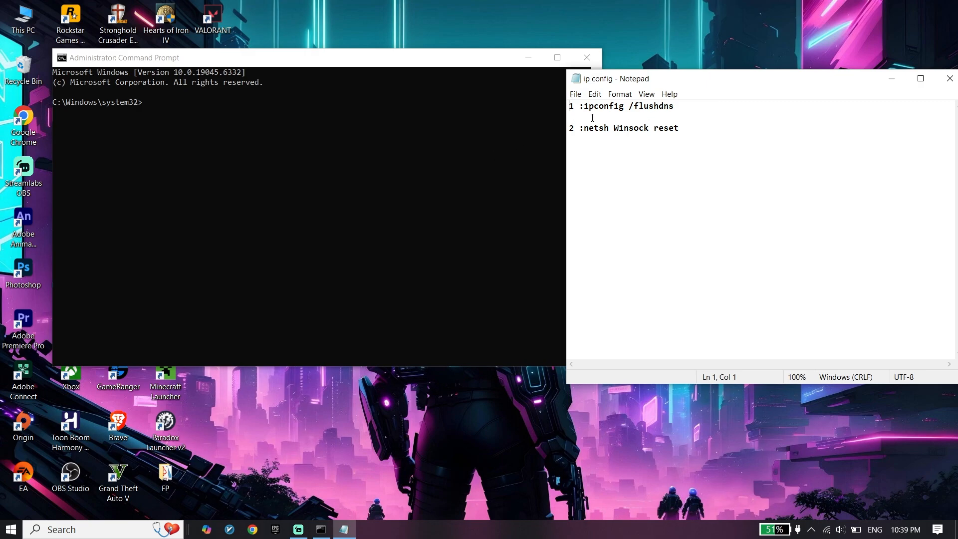
# Step: Run 'ipconfig /flushdns' in the admin Command Prompt to flush the DNS cache
pyautogui.rightClick(628, 105)
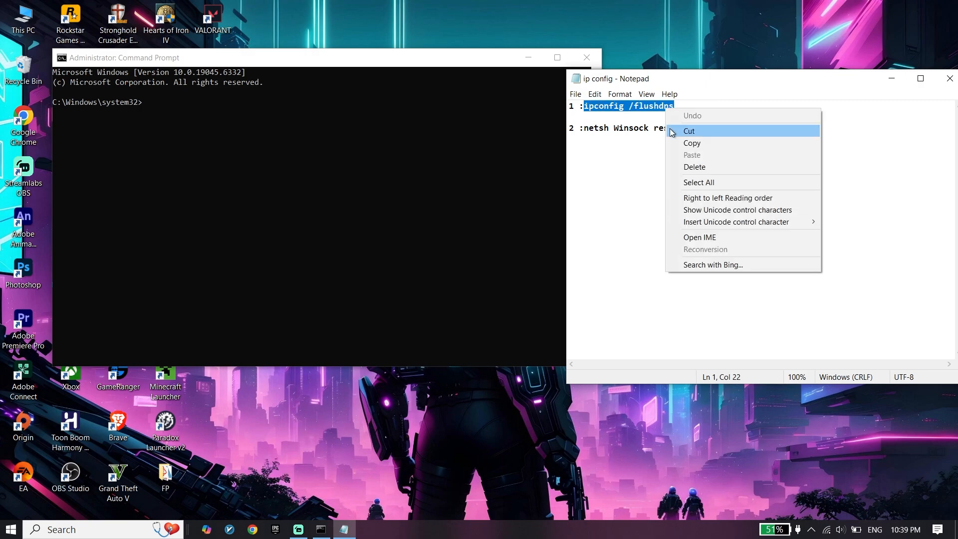
pyautogui.click(144, 117)
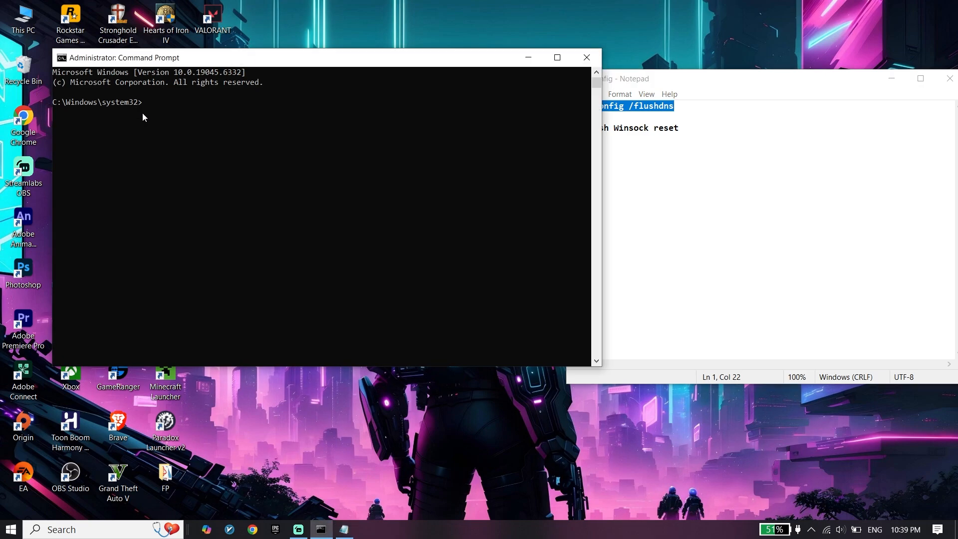
pyautogui.write('ipconfig /flushdns')
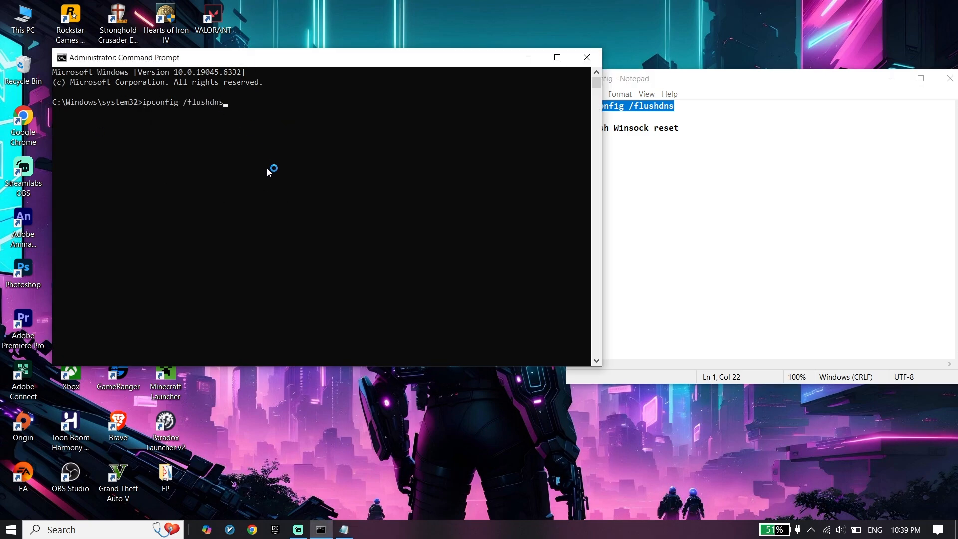
pyautogui.press('Return')
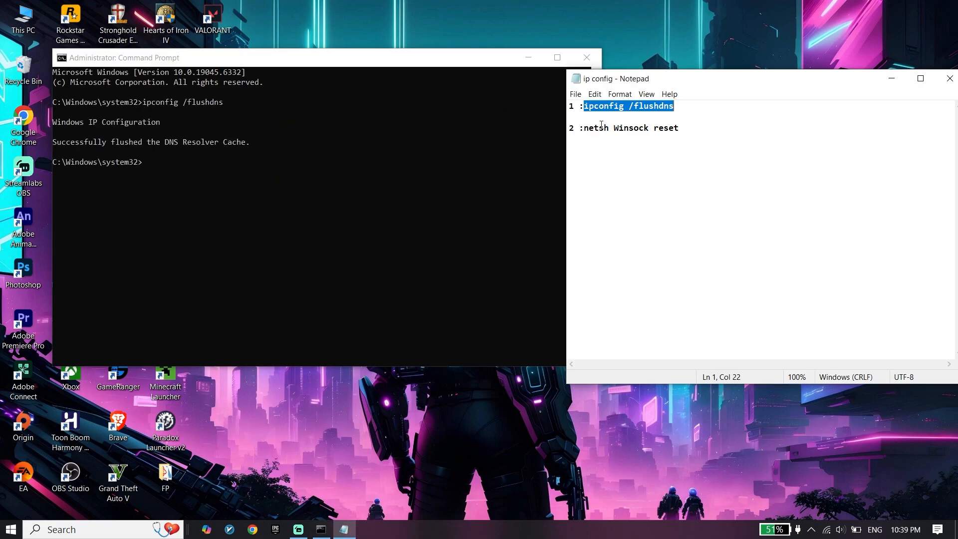
# Step: Run 'netsh Winsock reset', type Exit, and close the Notepad notes
pyautogui.rightClick(629, 128)
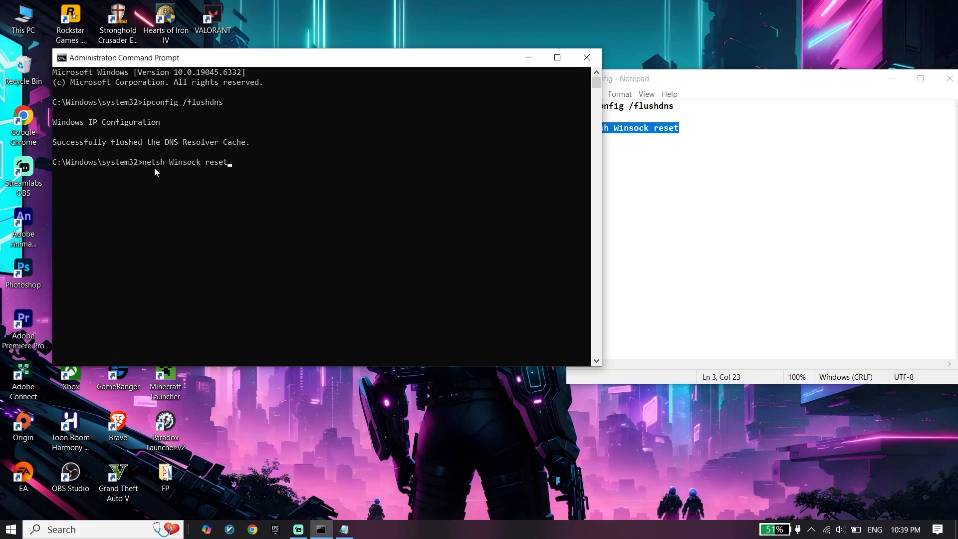
pyautogui.press('Return')
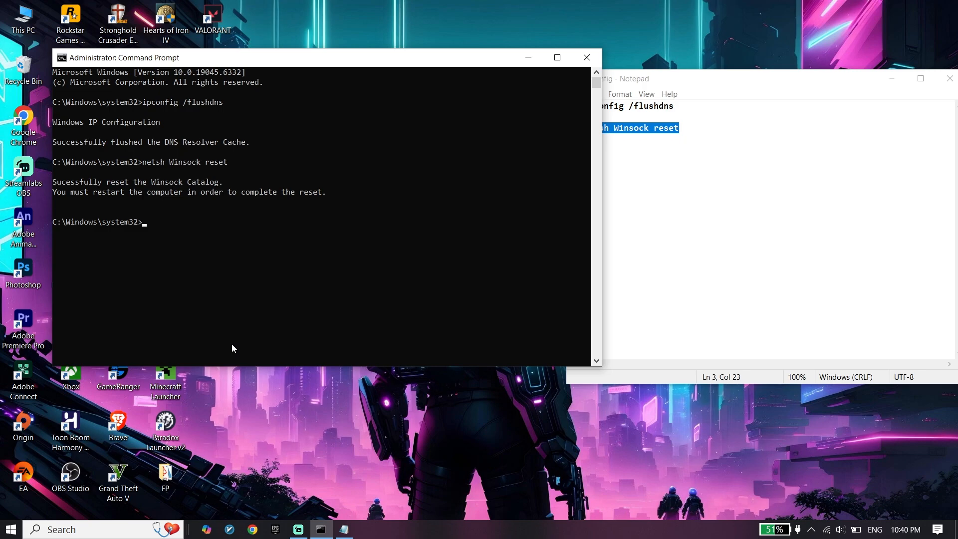
pyautogui.write('Exit')
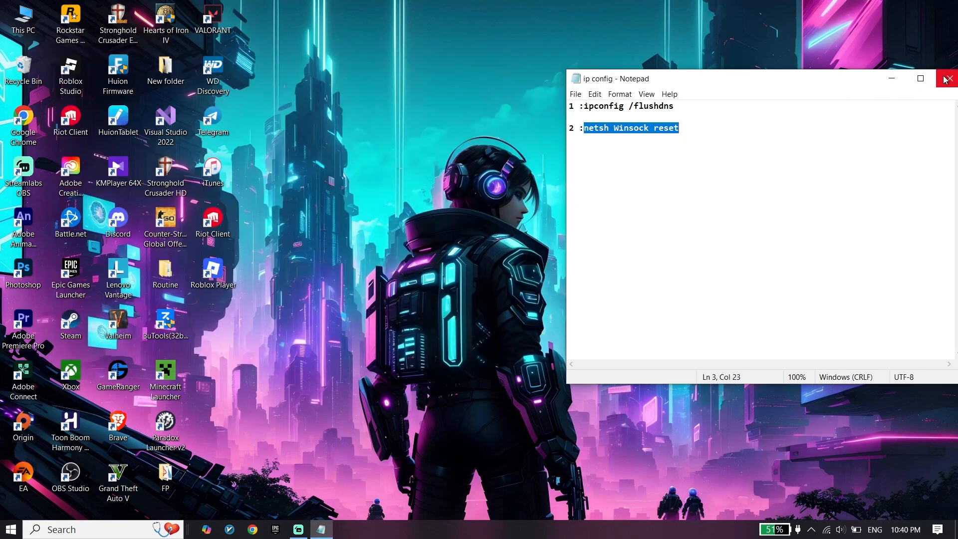
pyautogui.click(9, 528)
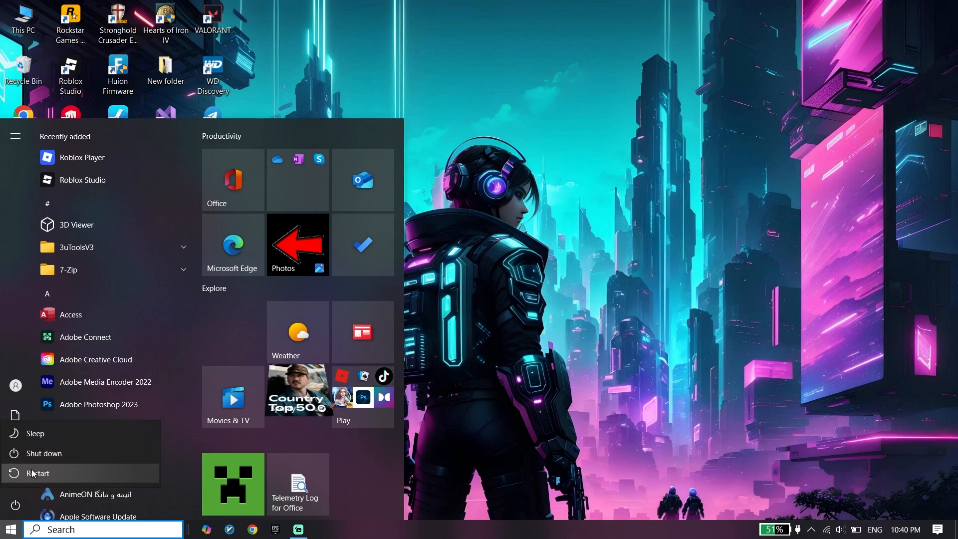
pyautogui.moveTo(38, 472)
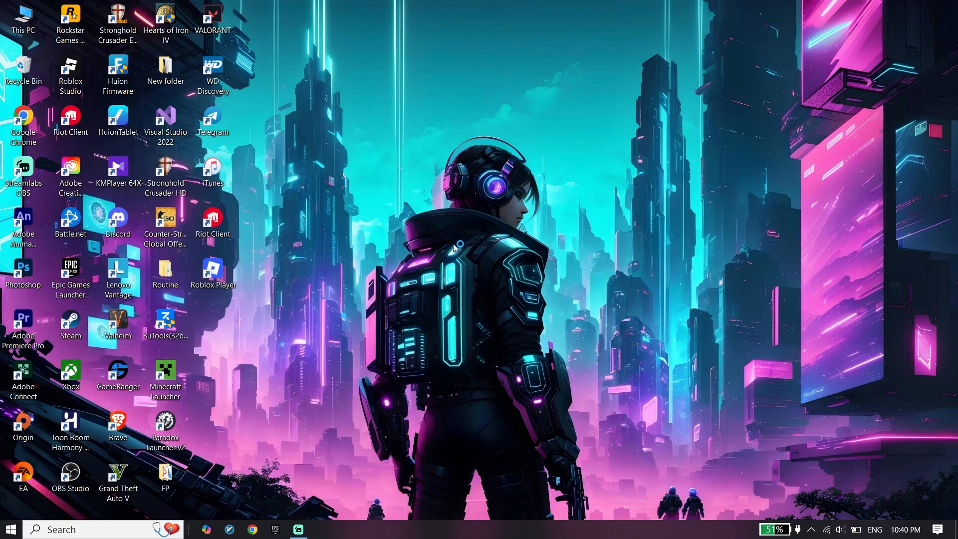
pyautogui.moveTo(390, 290)
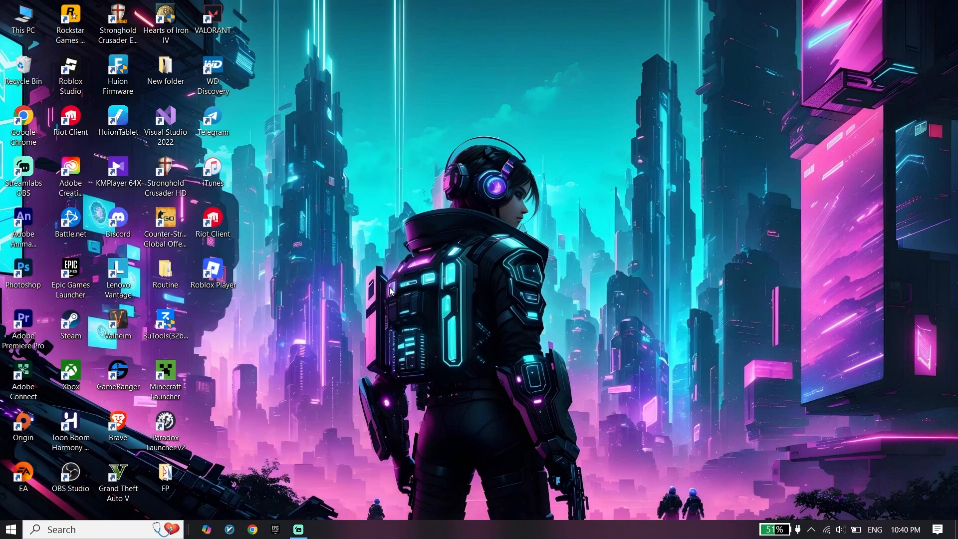
pyautogui.moveTo(406, 278)
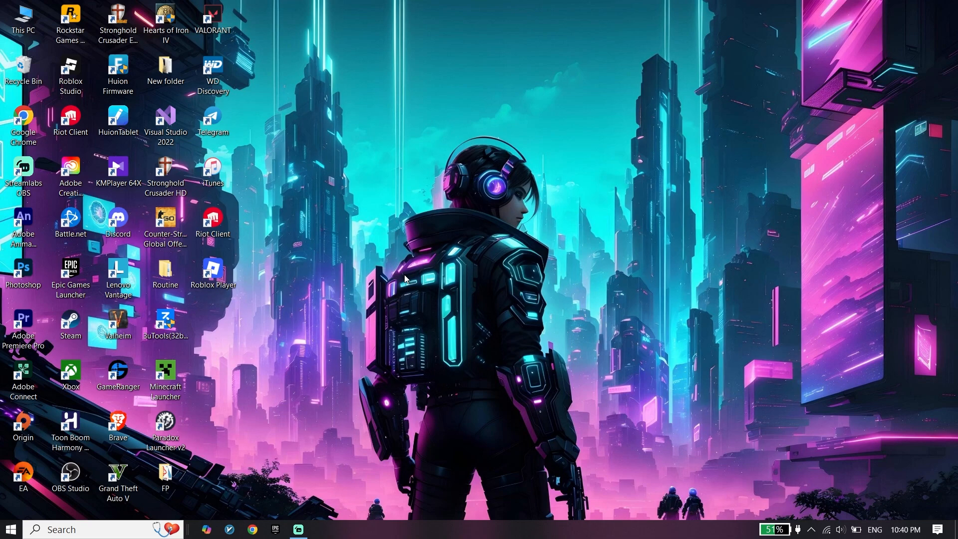
pyautogui.moveTo(583, 362)
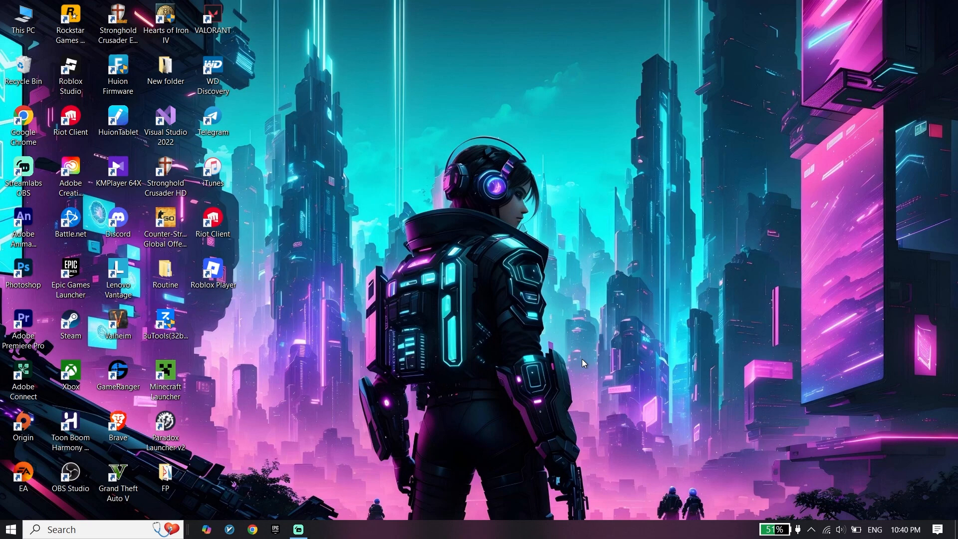
pyautogui.moveTo(568, 371)
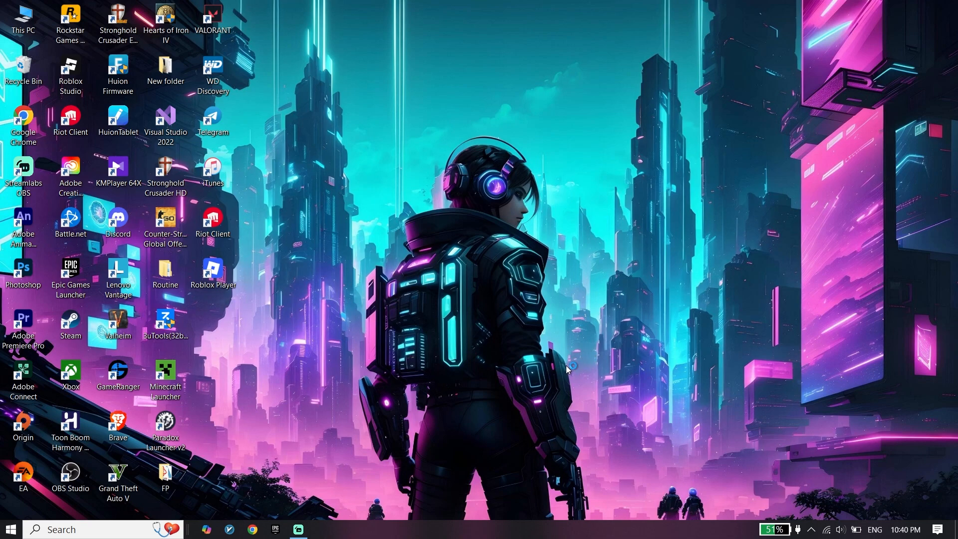
pyautogui.moveTo(547, 342)
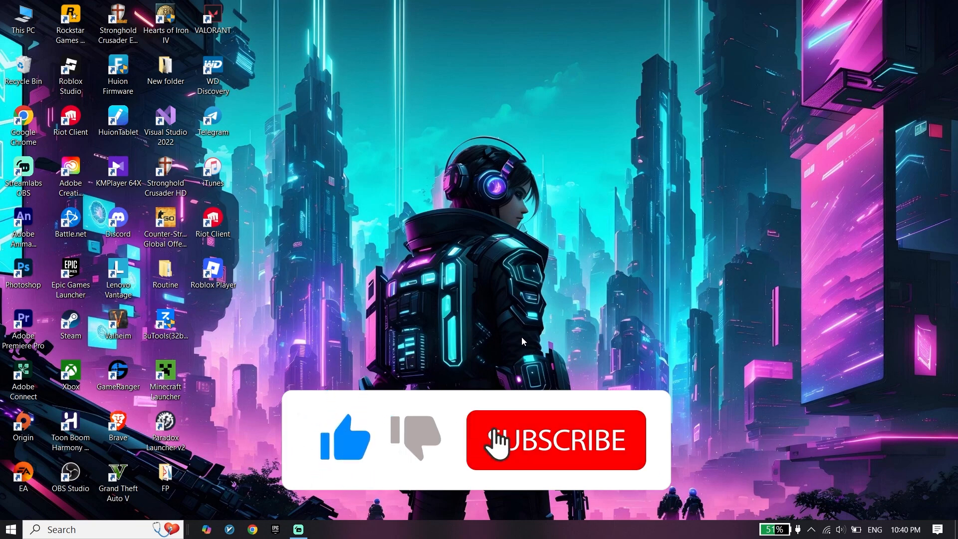
pyautogui.click(555, 439)
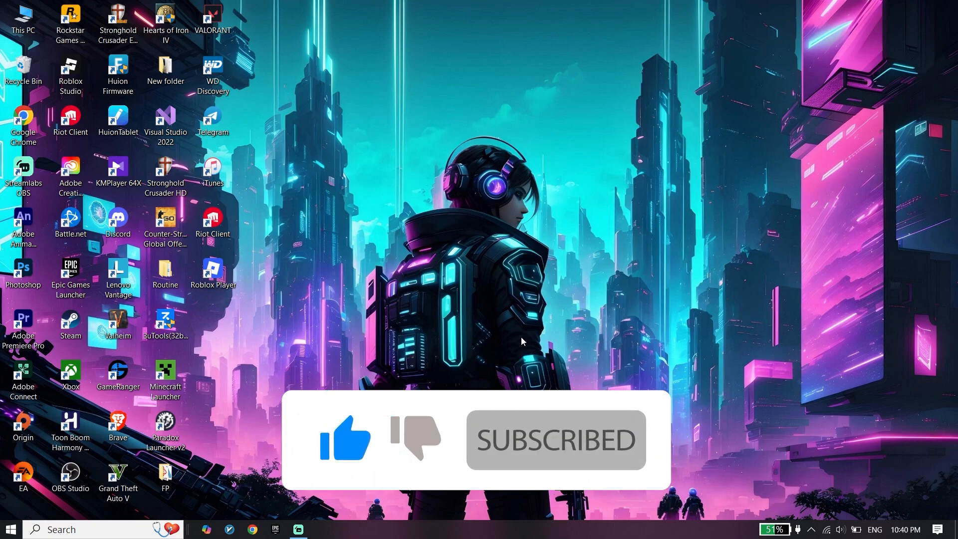